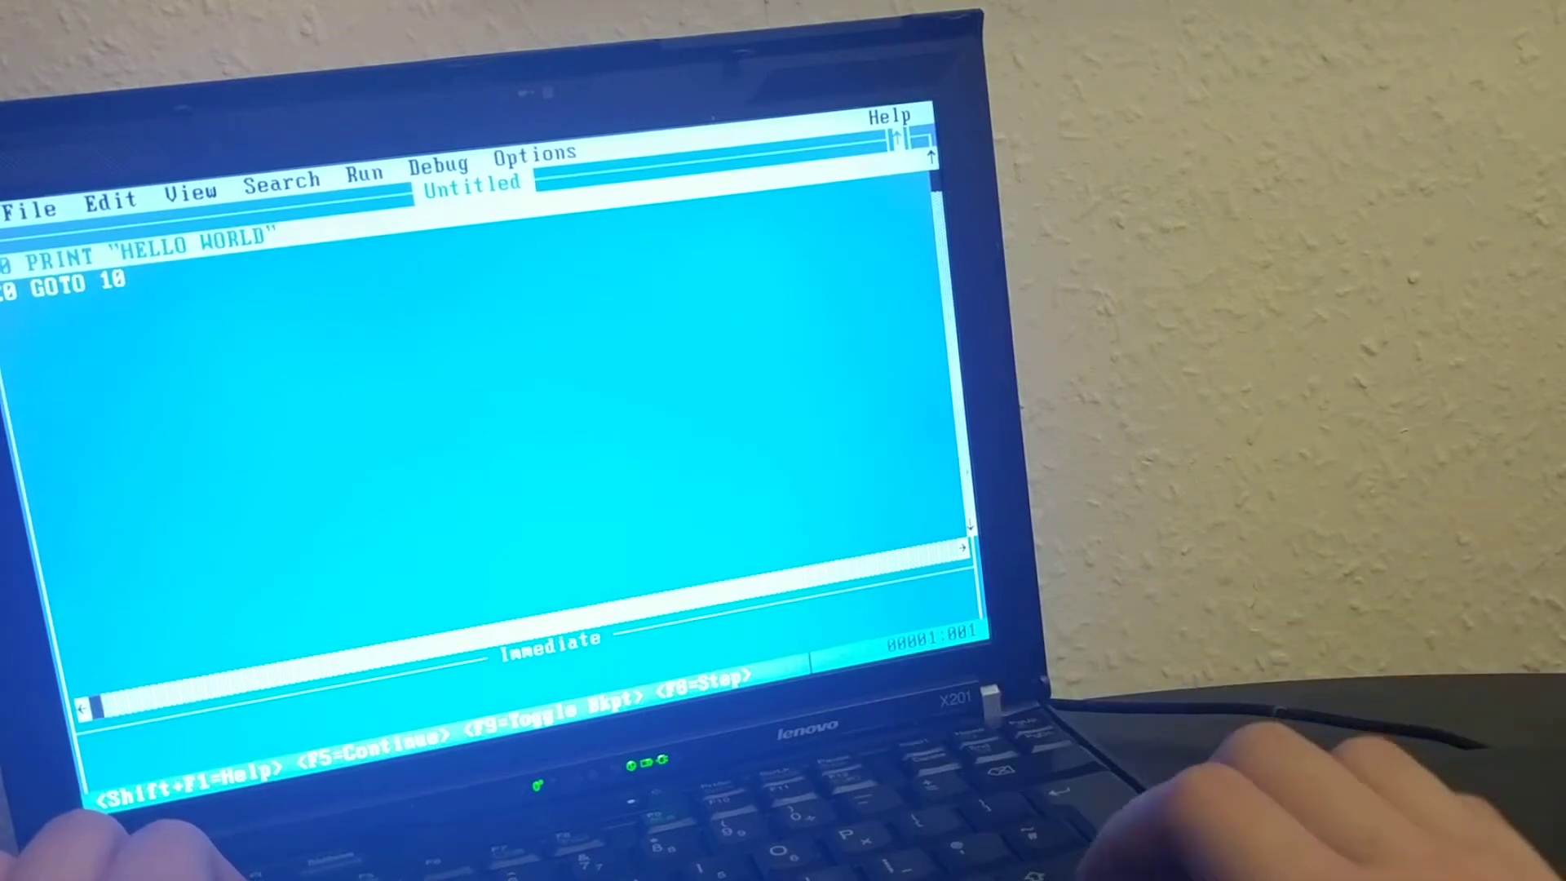
# Activate the menu bar from the keyboard with the HELLO WORLD loop written
pyautogui.press('down')
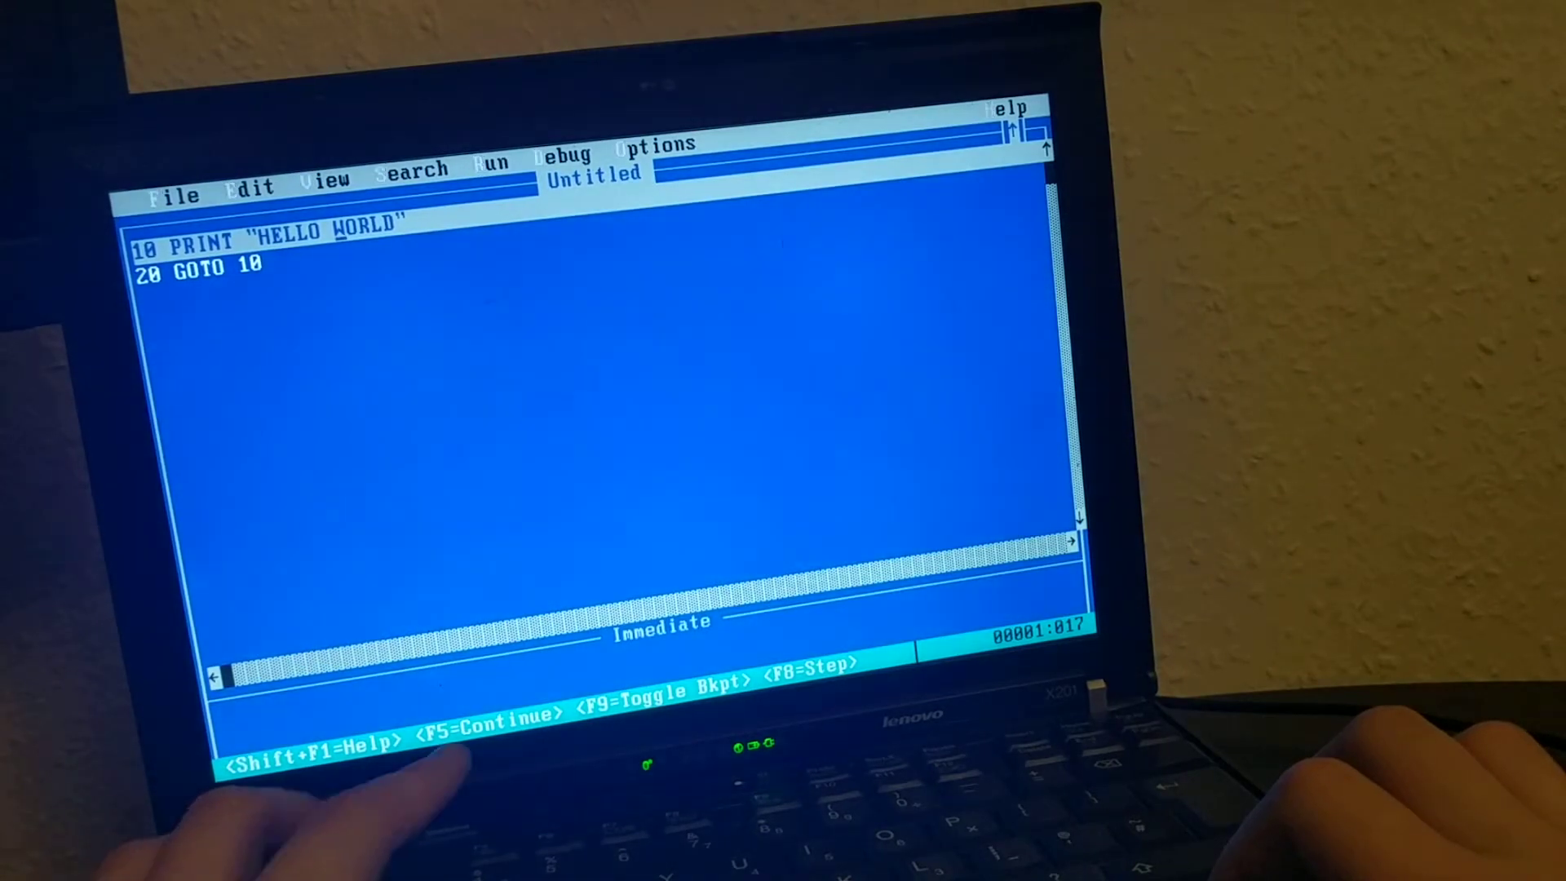
# Move along the menus from View toward Debug, then escape back to the code
pyautogui.press('alt')
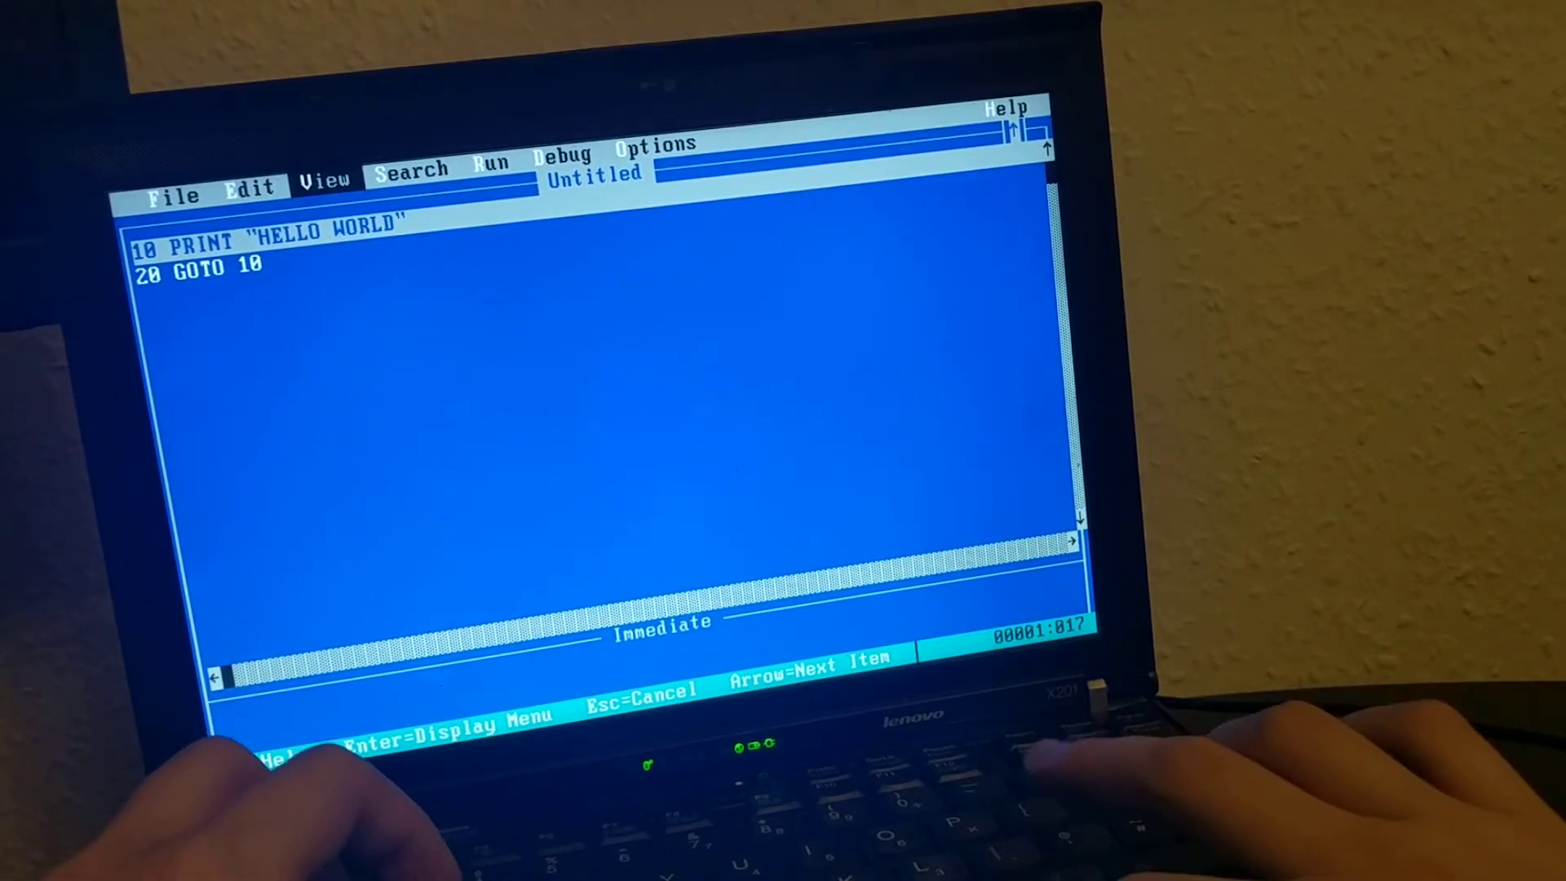
pyautogui.press('Right')
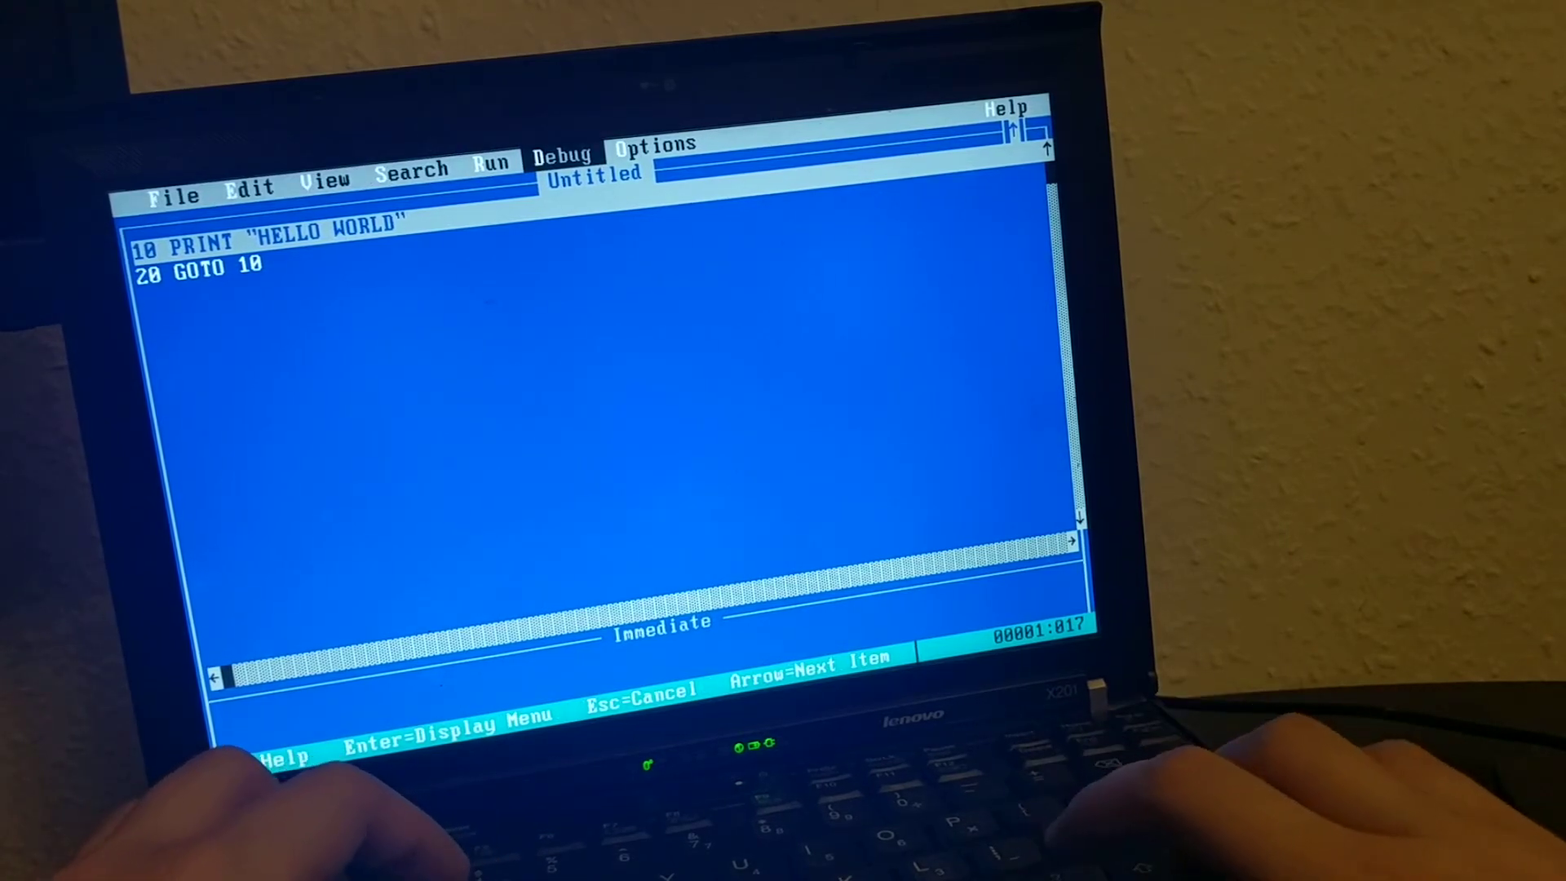
pyautogui.press('Escape')
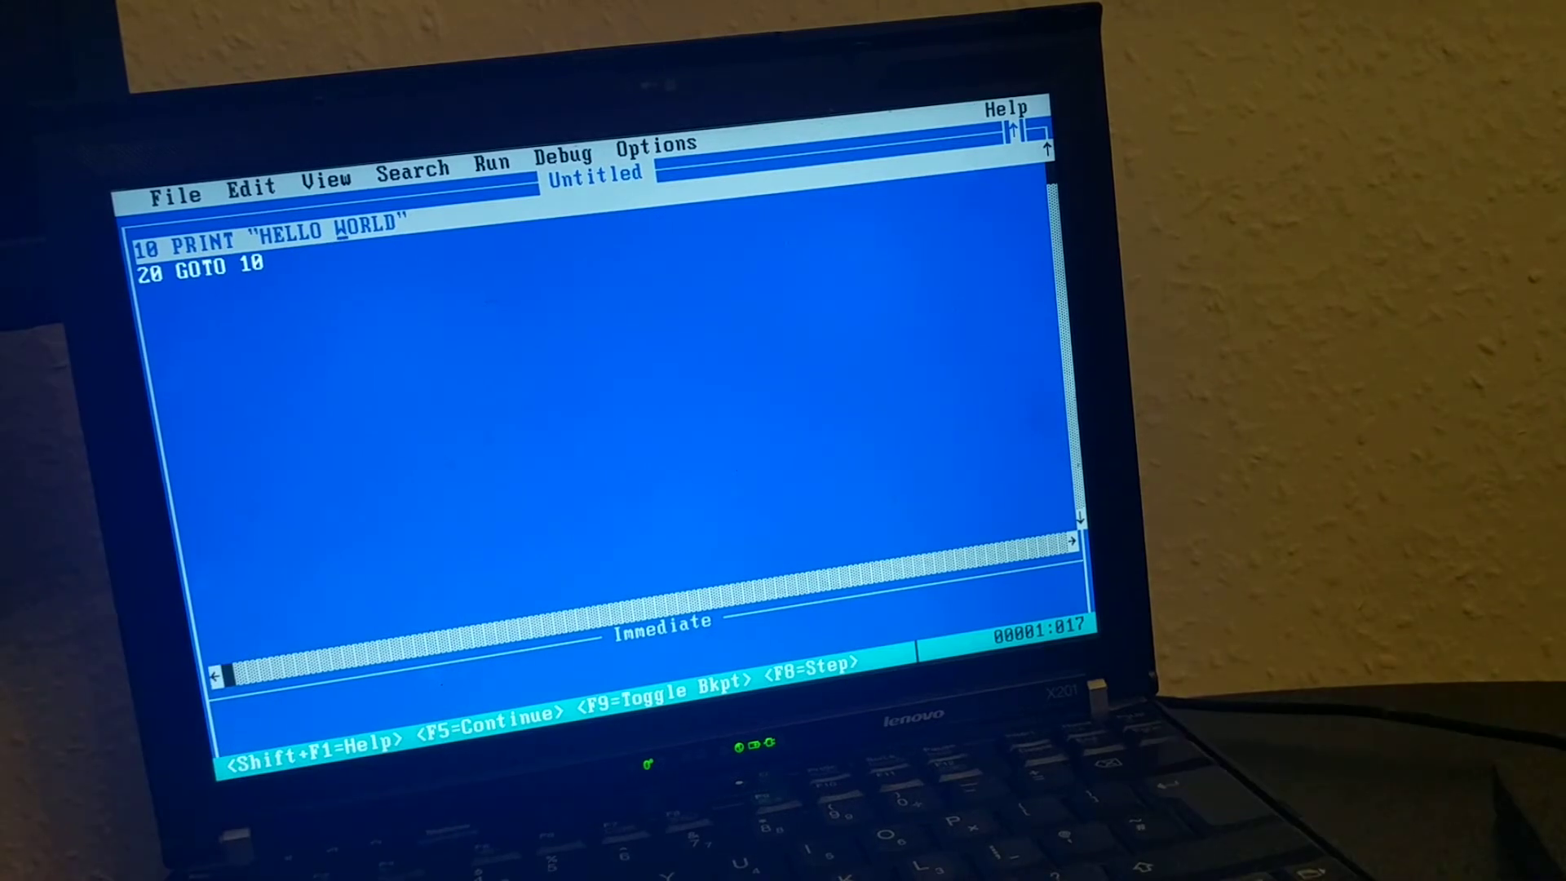